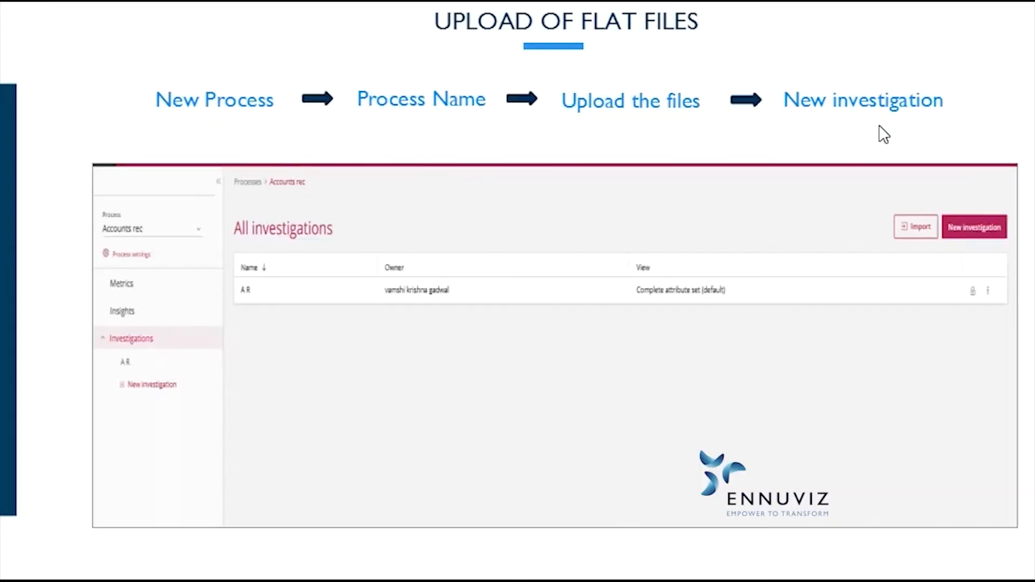
{"action": "mouse_move", "coordinate": [647, 144]}
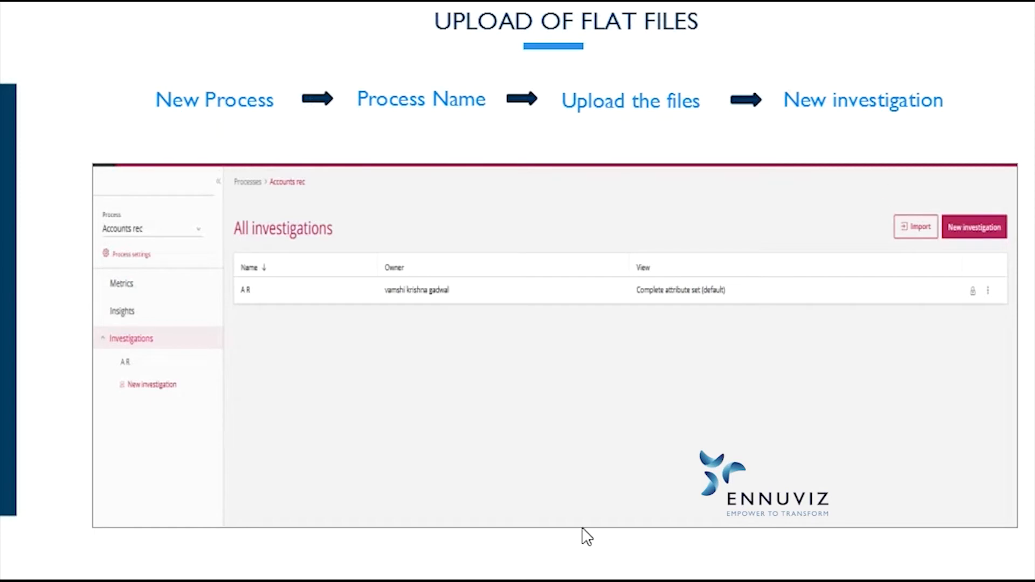
{"action": "mouse_move", "coordinate": [529, 255]}
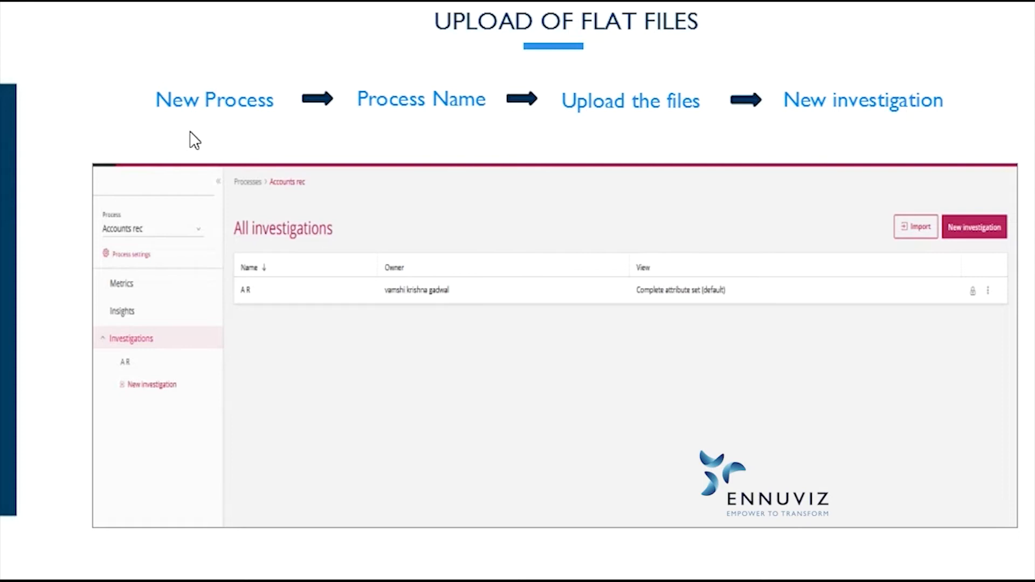
{"action": "mouse_move", "coordinate": [432, 130]}
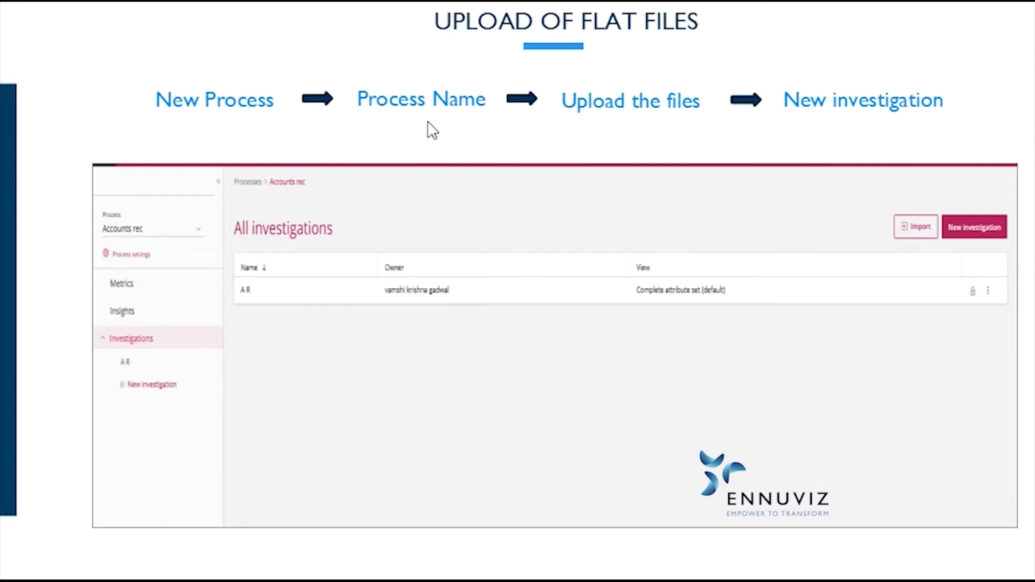
{"action": "mouse_move", "coordinate": [611, 53]}
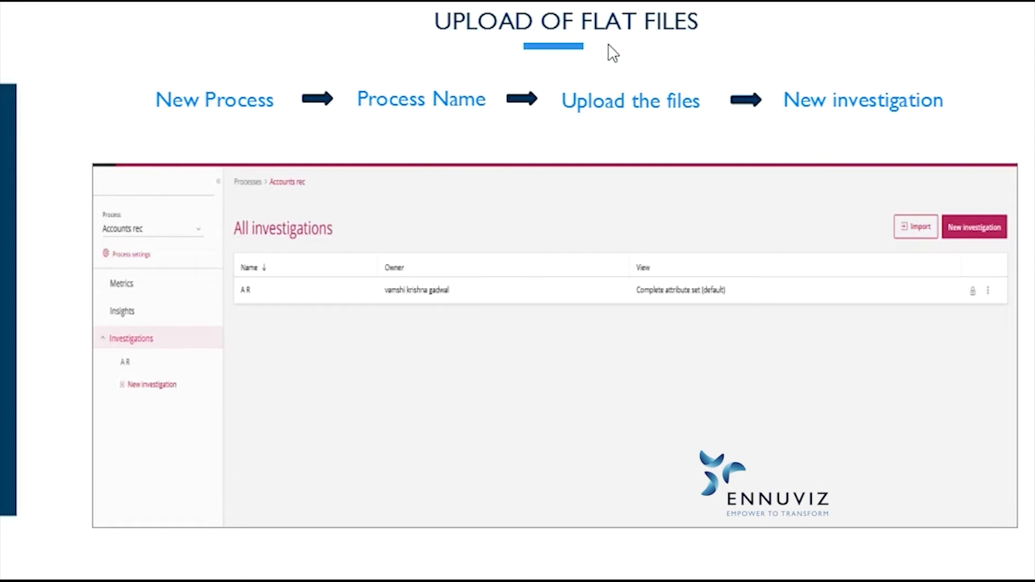
{"action": "mouse_move", "coordinate": [690, 132]}
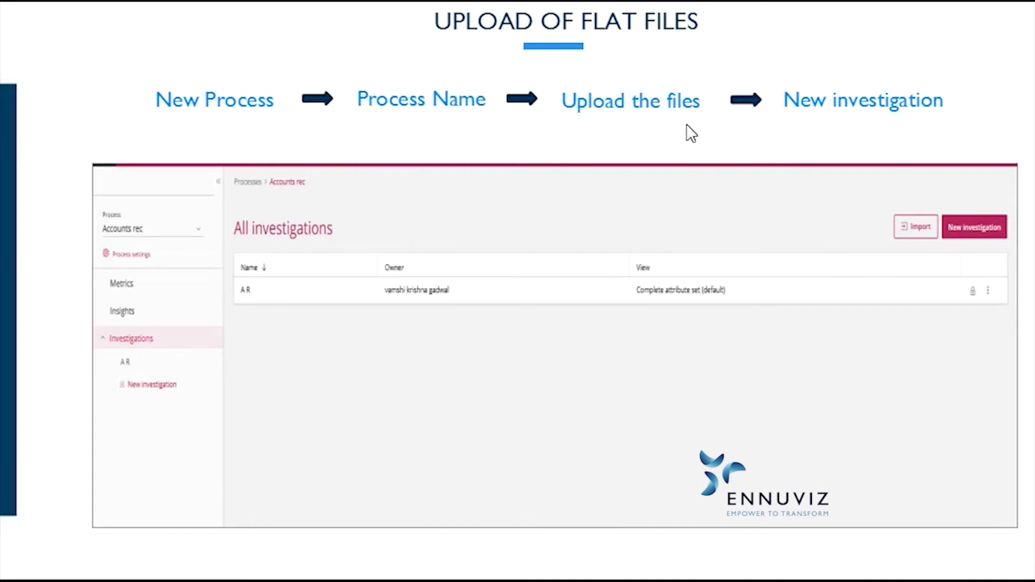
{"action": "mouse_move", "coordinate": [886, 118]}
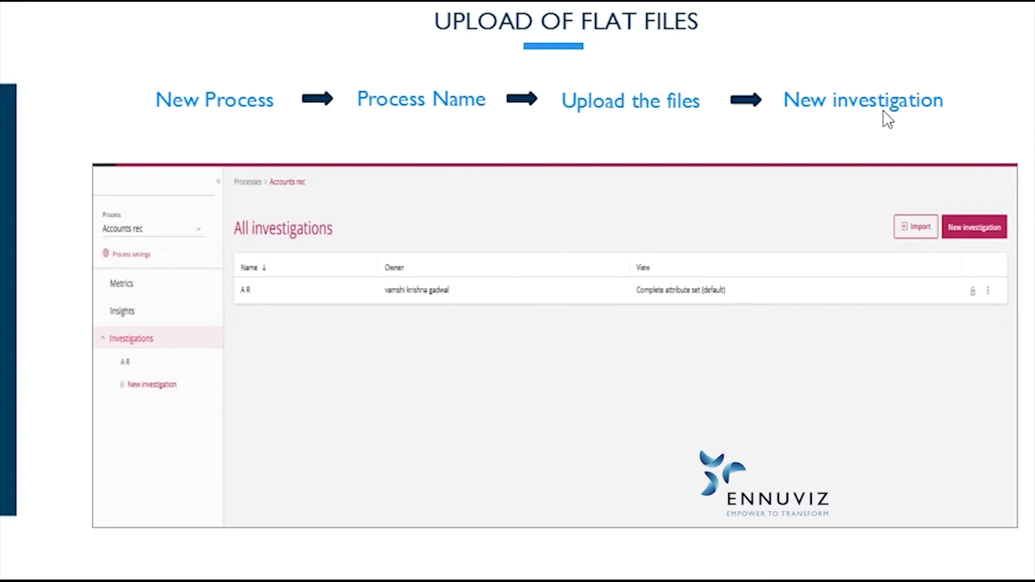
{"action": "mouse_move", "coordinate": [547, 315]}
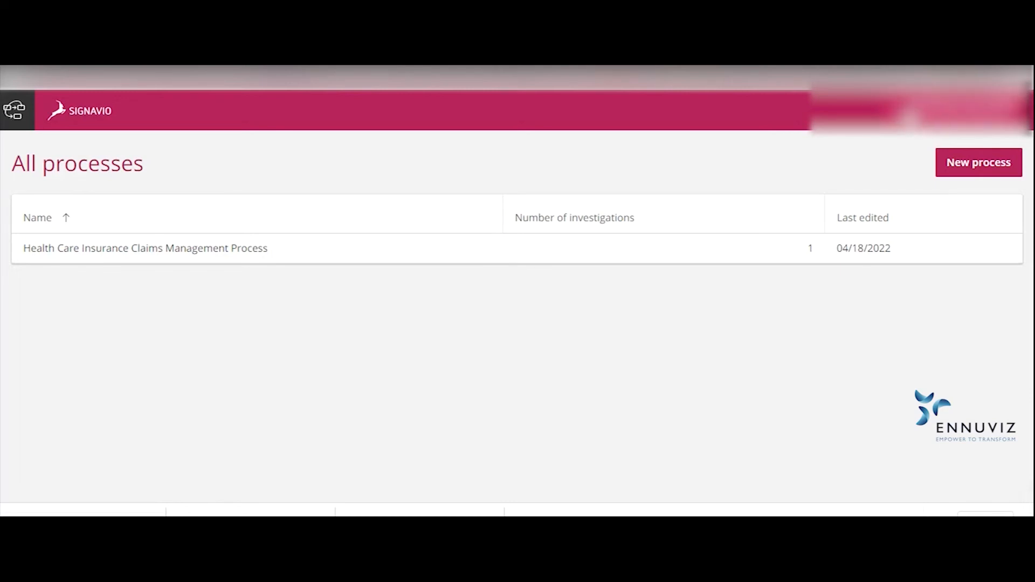
- Create a new process named 'account receivable' and open its data import settings
{"action": "left_click", "coordinate": [911, 111]}
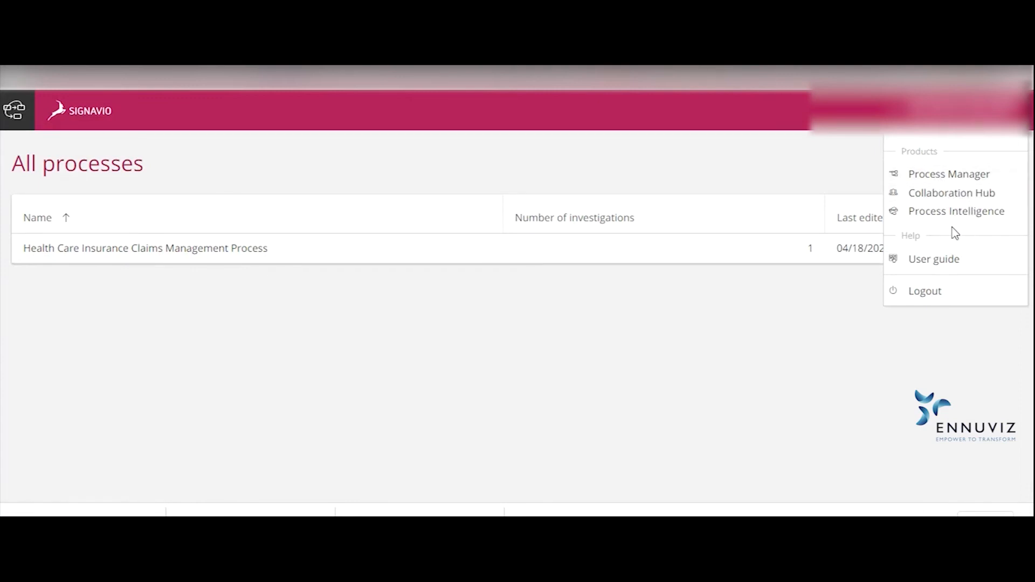
{"action": "mouse_move", "coordinate": [615, 339]}
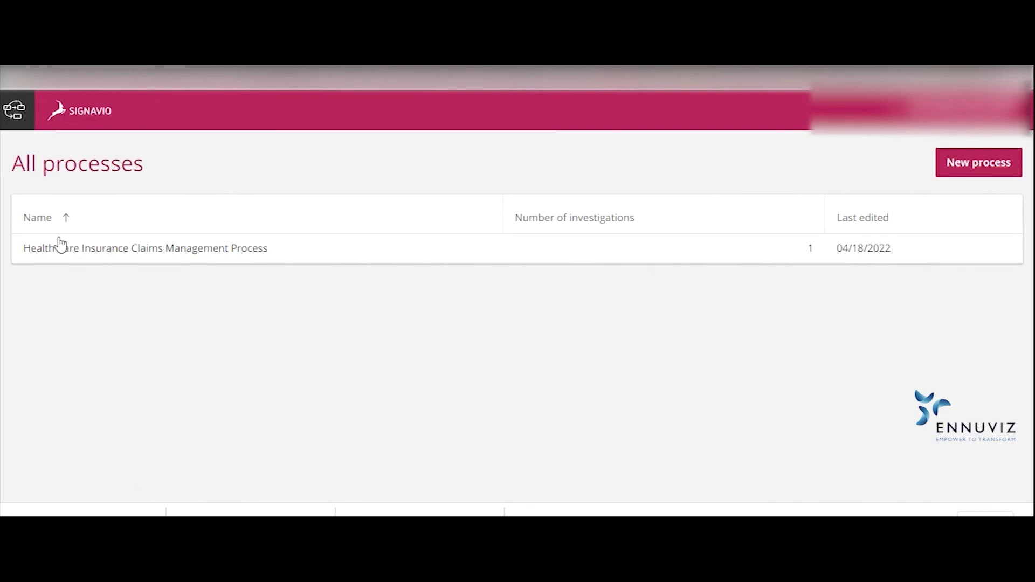
{"action": "mouse_move", "coordinate": [114, 396]}
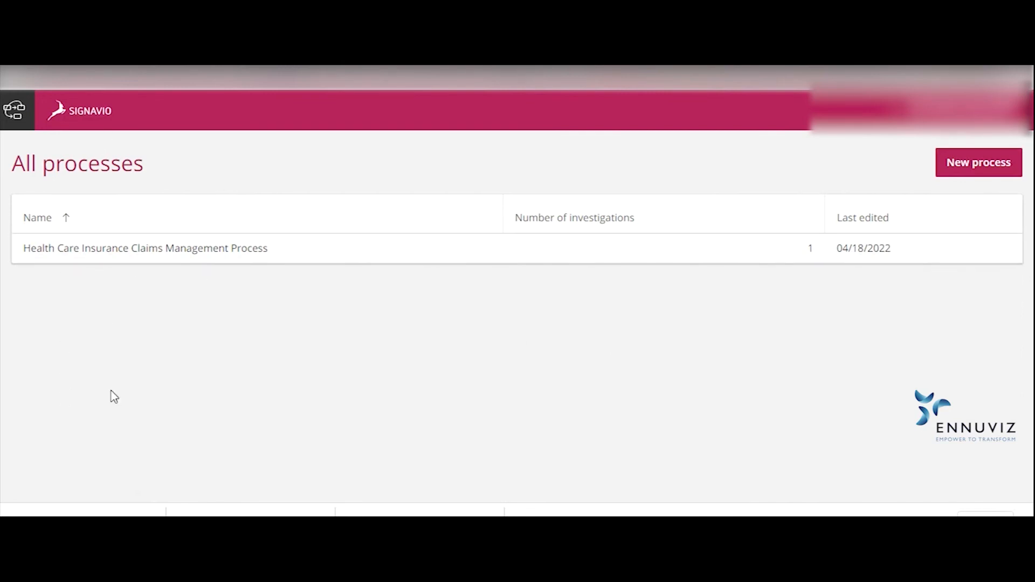
{"action": "type", "text": "a"}
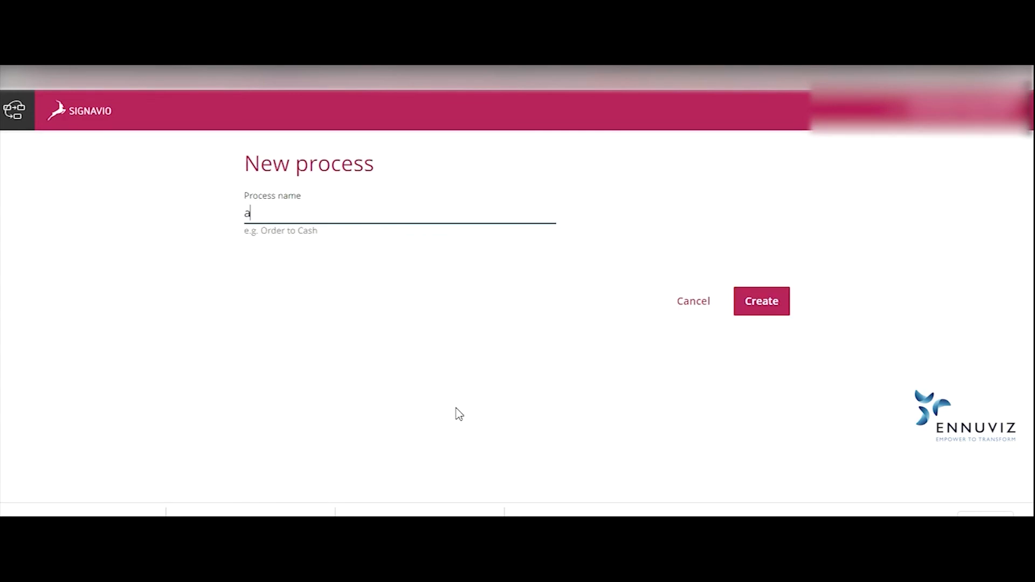
{"action": "left_click", "coordinate": [761, 301]}
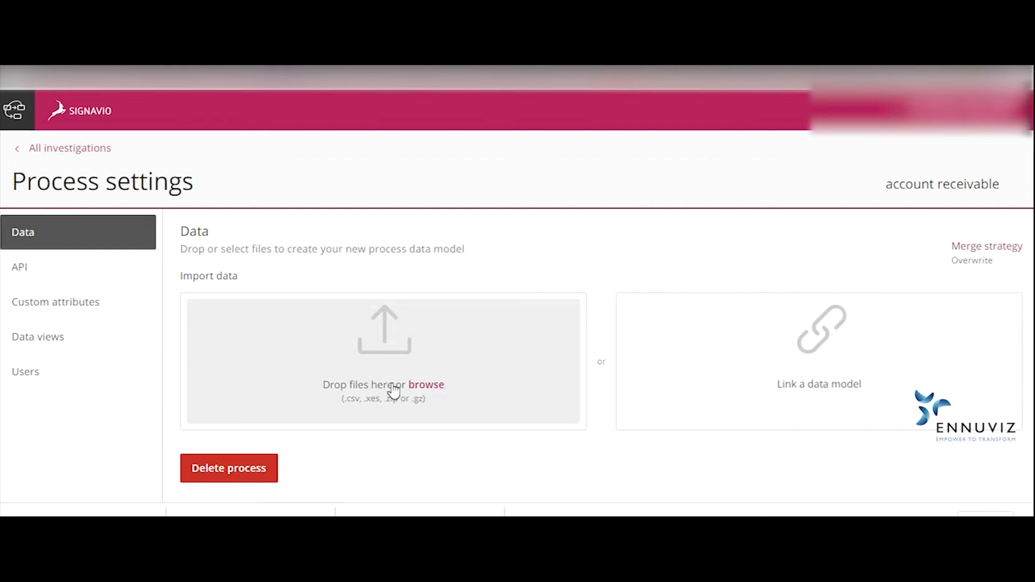
- Upload Eventlog_EN 1.csv and import it with its reviewed column types
{"action": "left_click", "coordinate": [425, 384]}
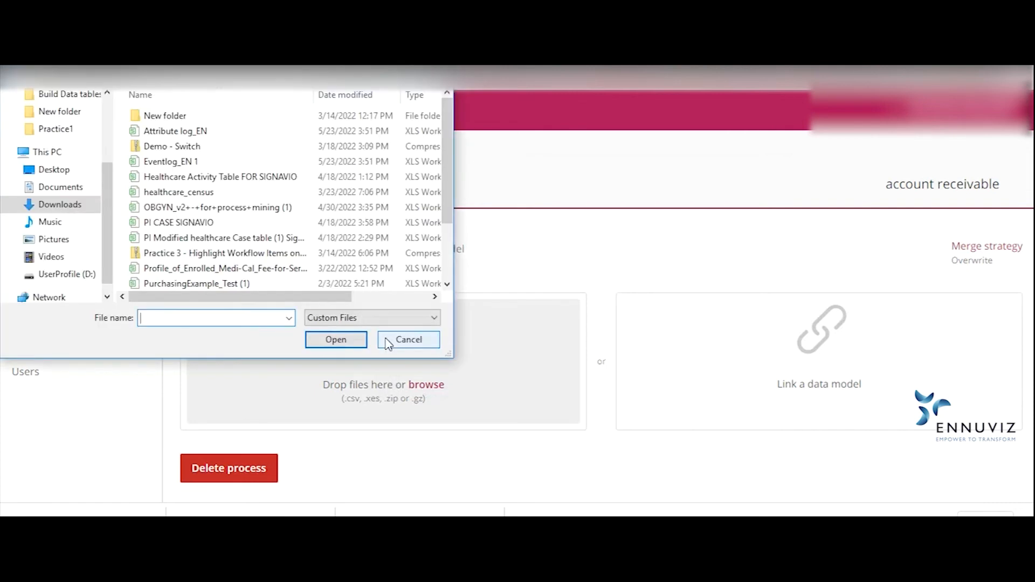
{"action": "left_click", "coordinate": [170, 161]}
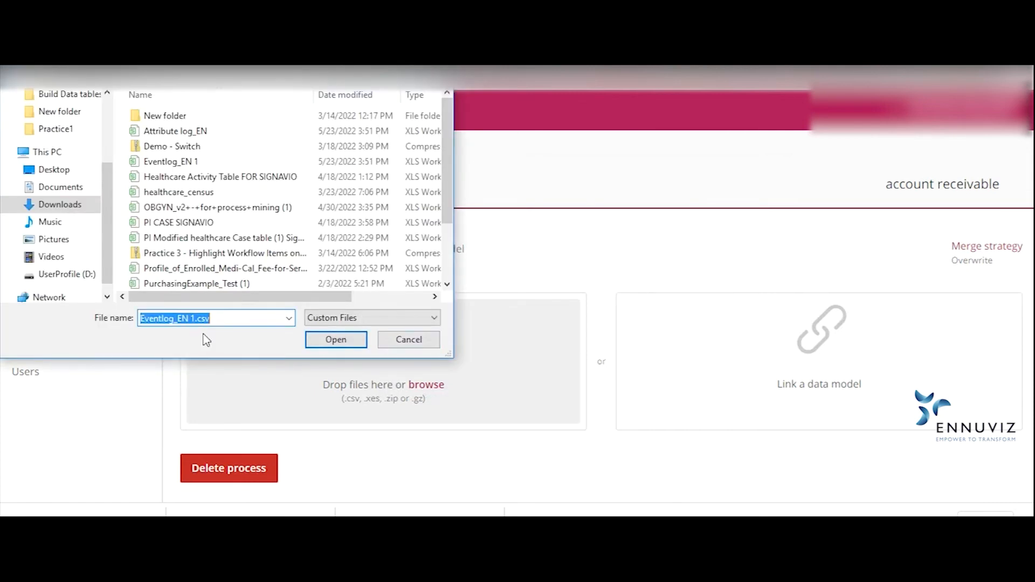
{"action": "left_click", "coordinate": [335, 339]}
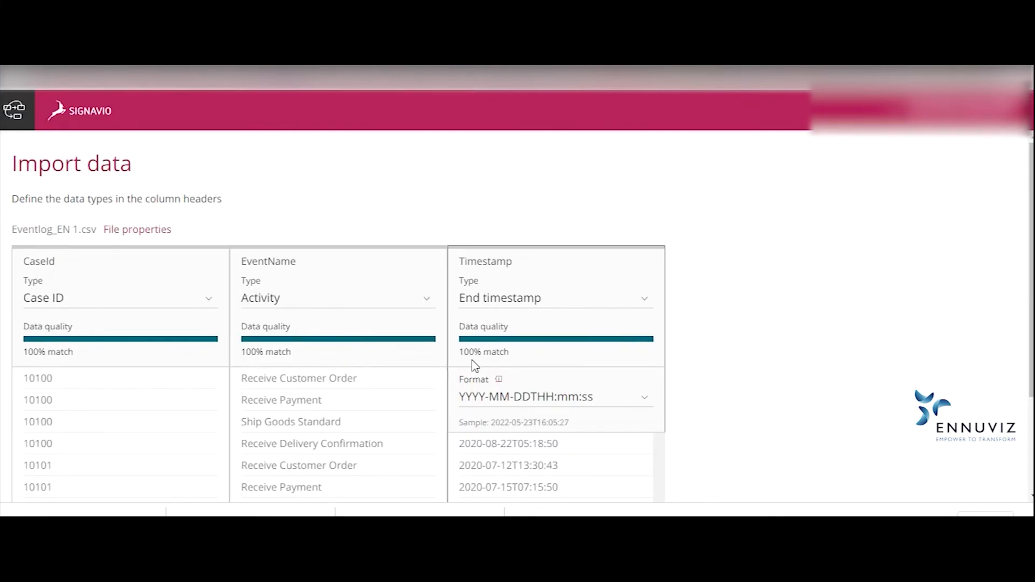
{"action": "scroll", "scroll_direction": "down", "scroll_amount": 3}
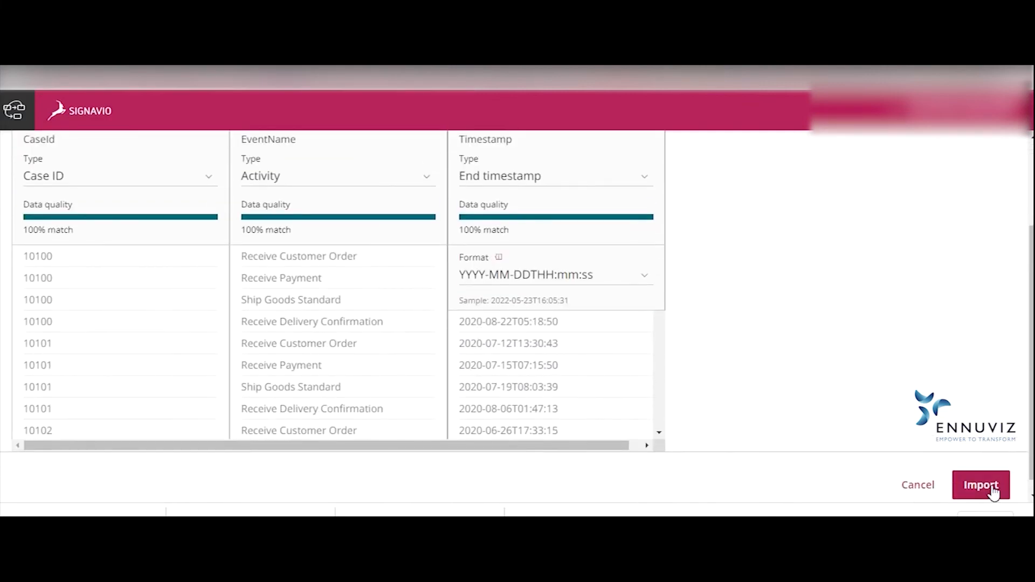
{"action": "left_click", "coordinate": [980, 485]}
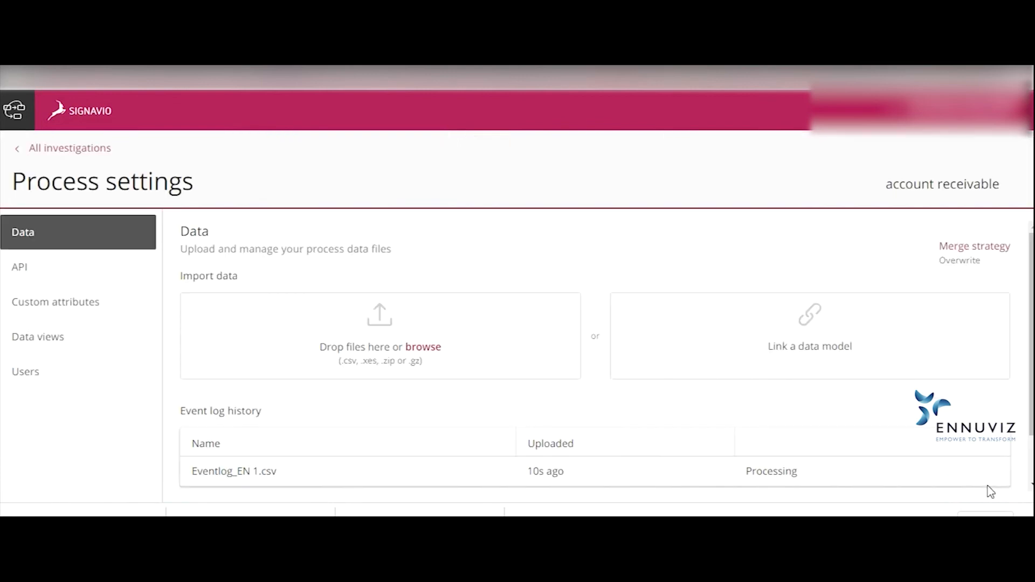
{"action": "left_click", "coordinate": [422, 346]}
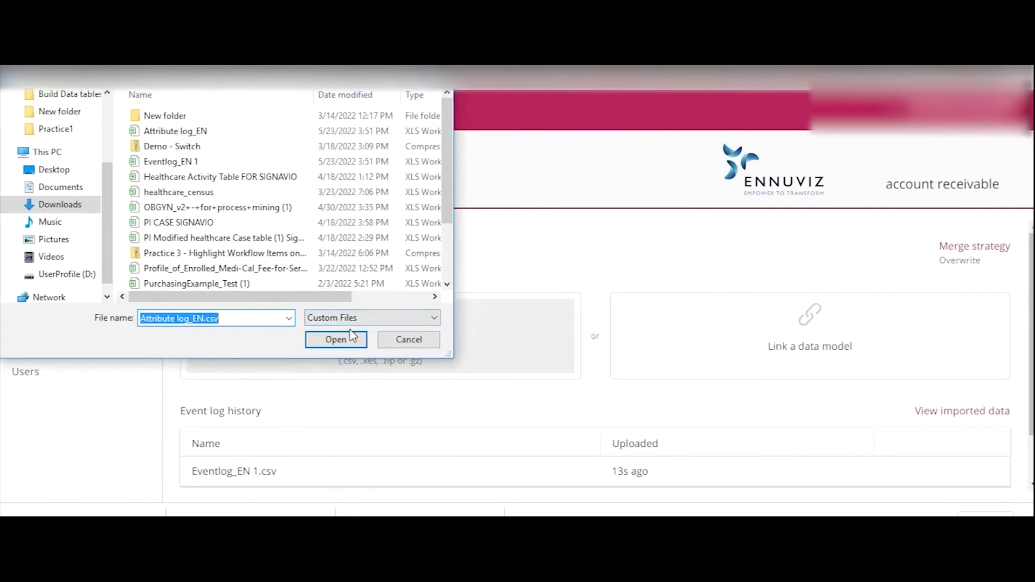
- Load Attribute log_EN.csv with Case ID as identifier, mark it not an event log, and import
{"action": "left_click", "coordinate": [335, 339]}
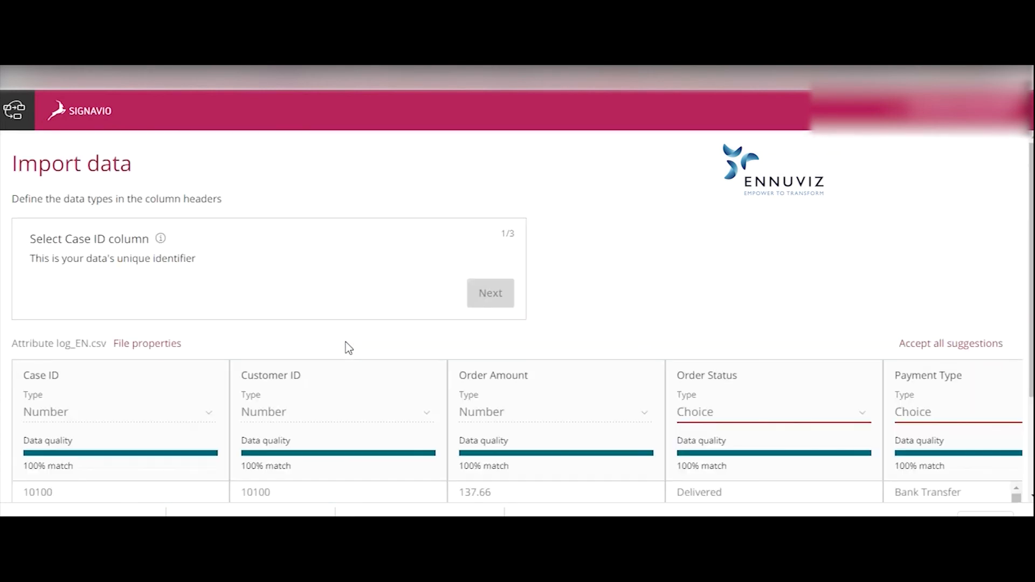
{"action": "mouse_move", "coordinate": [185, 295]}
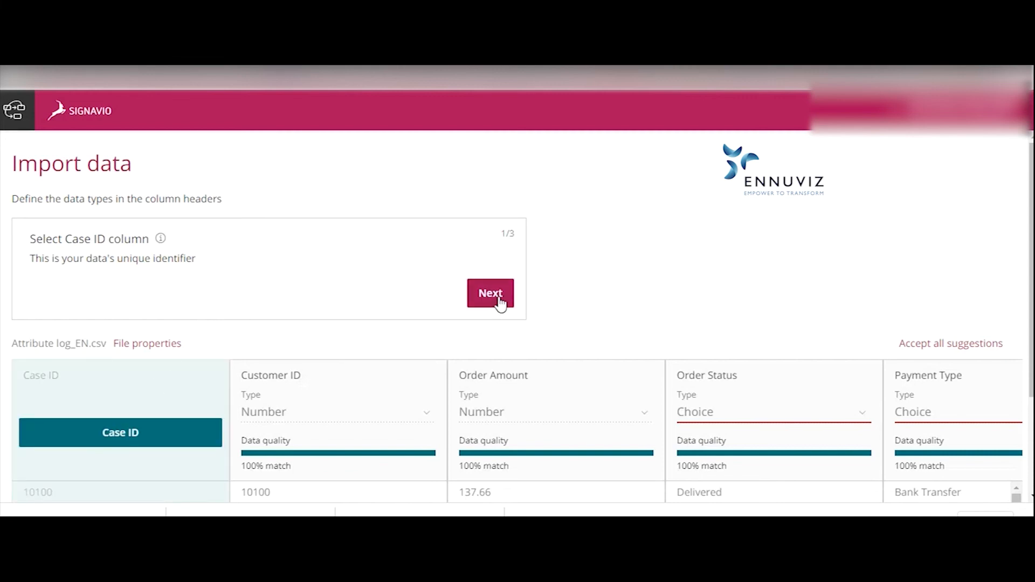
{"action": "left_click", "coordinate": [490, 293]}
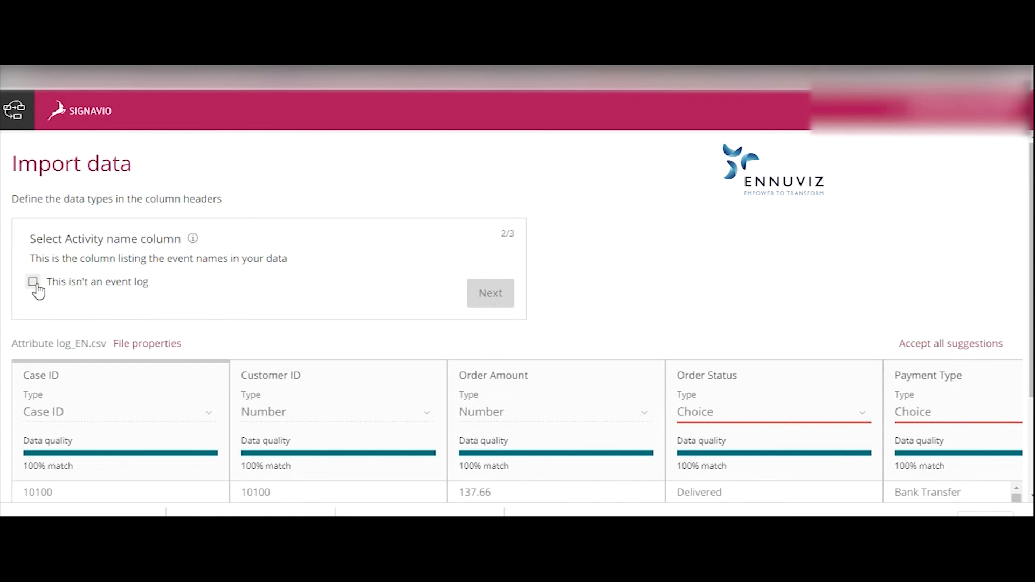
{"action": "left_click", "coordinate": [32, 282]}
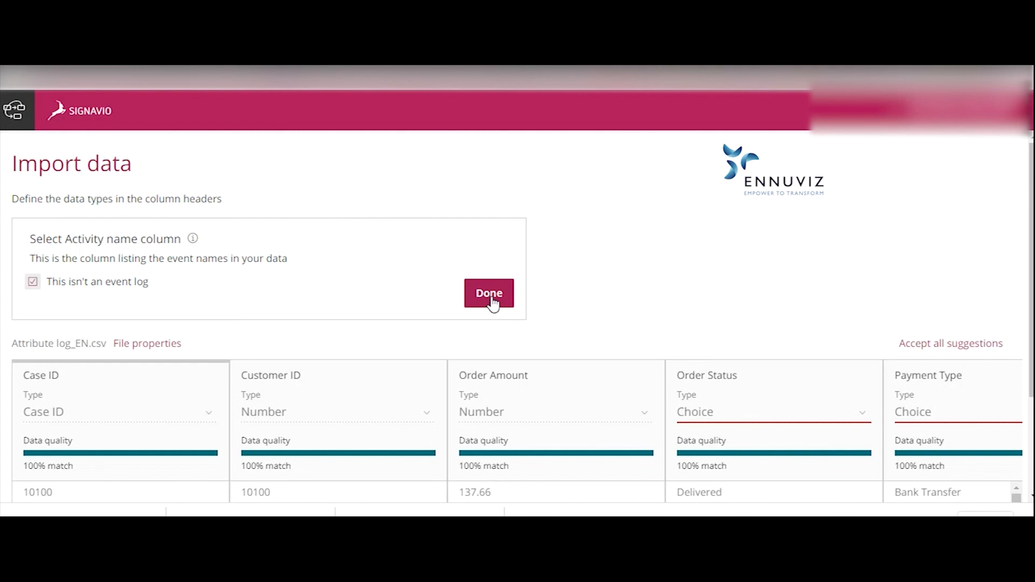
{"action": "left_click", "coordinate": [488, 293]}
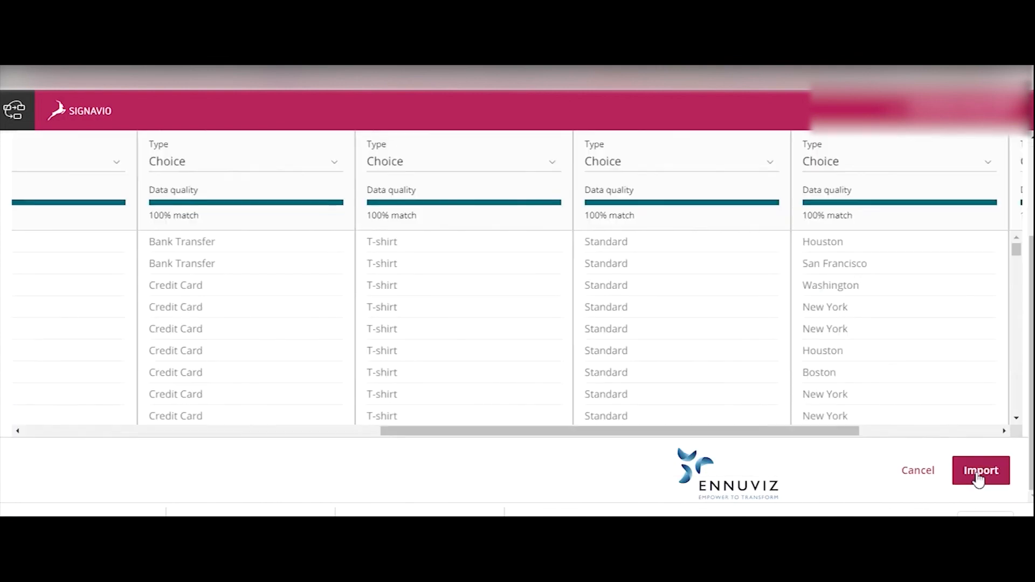
{"action": "left_click", "coordinate": [980, 470]}
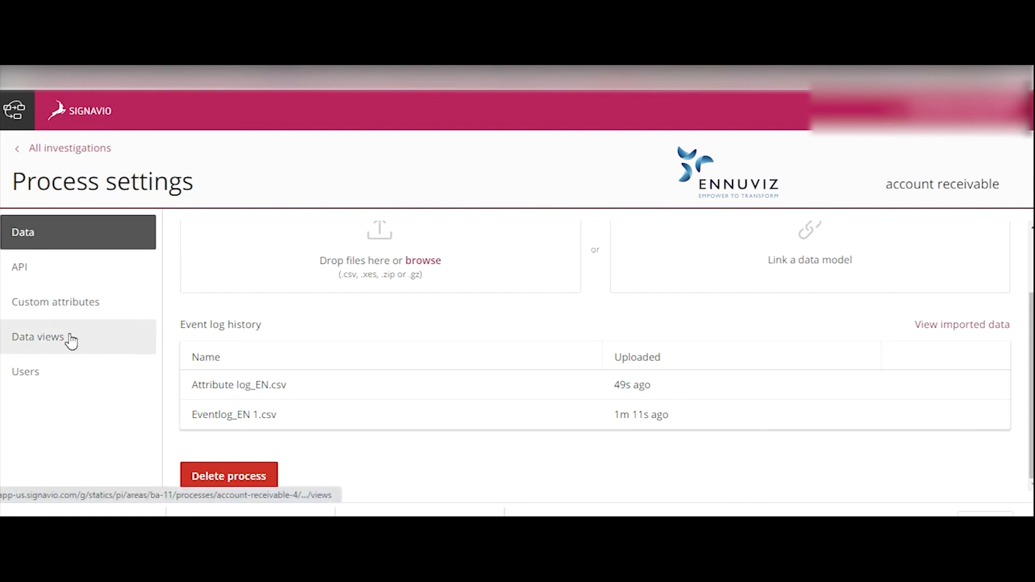
- Open the Data views section of the account receivable process settings
{"action": "left_click", "coordinate": [38, 337]}
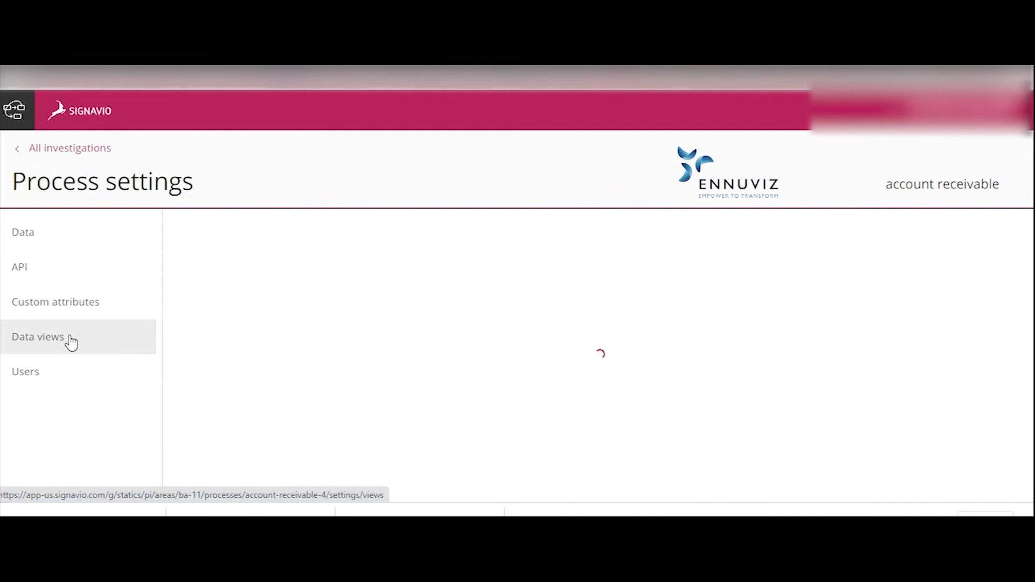